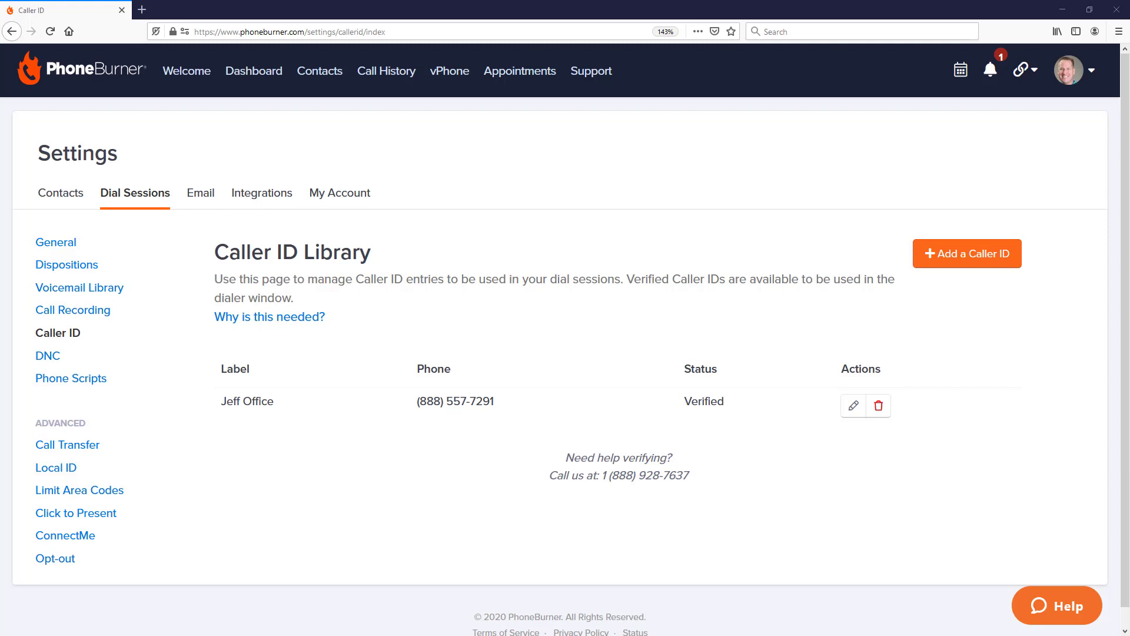
{"action": "mouse_move", "coordinate": [801, 345]}
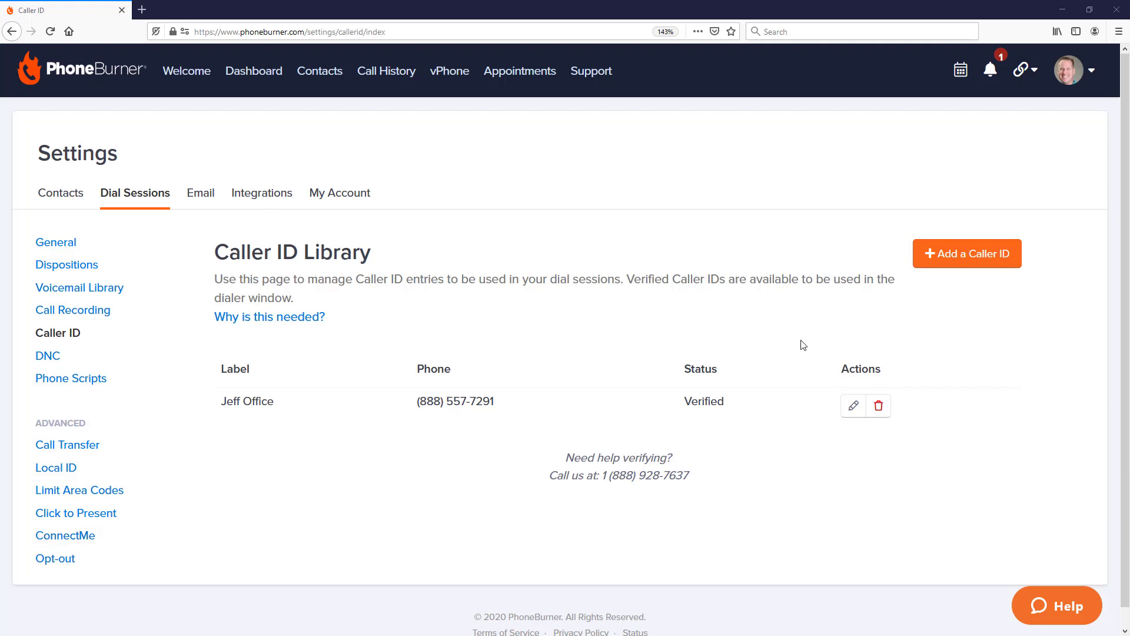
{"action": "mouse_move", "coordinate": [1020, 70]}
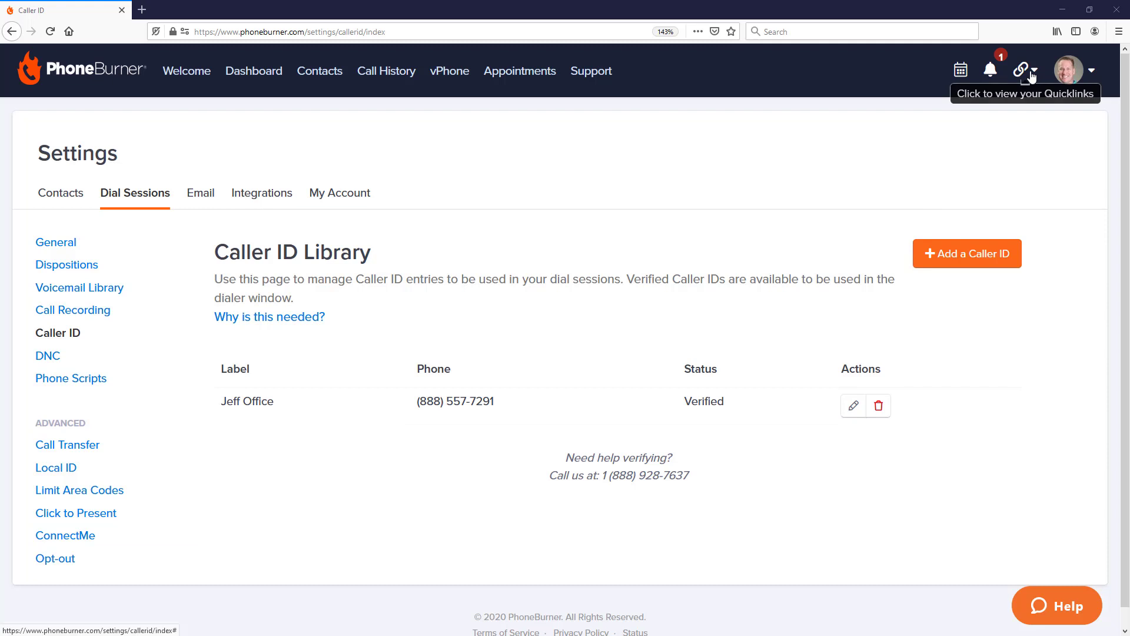
{"action": "mouse_move", "coordinate": [1021, 71]}
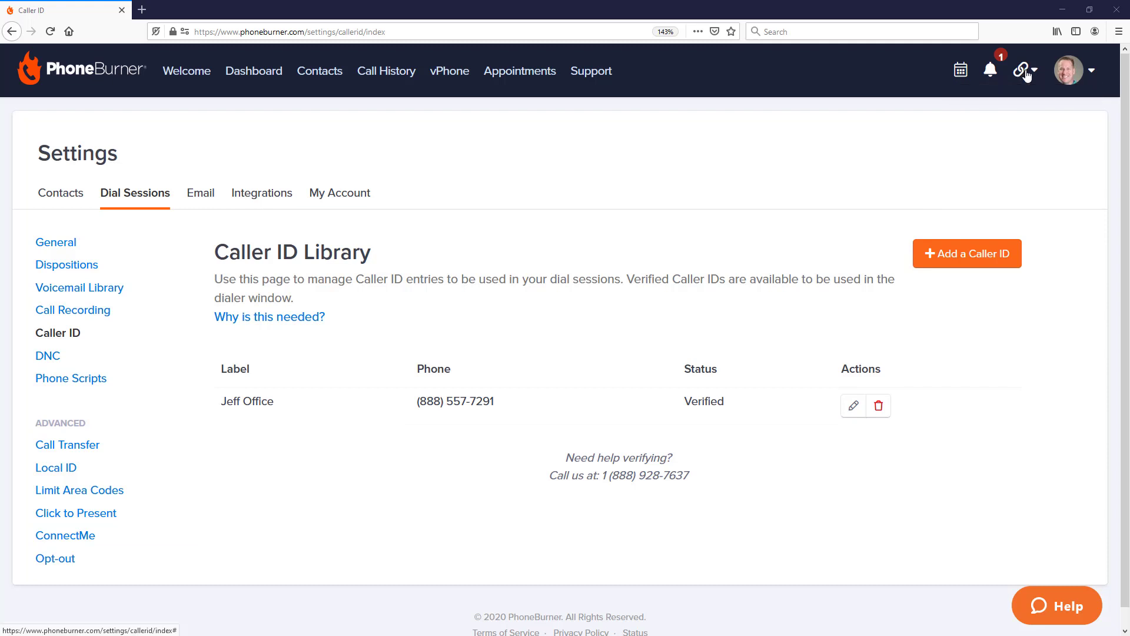
Show the Quick Links menu over the Caller ID Library settings page
{"action": "left_click", "coordinate": [1021, 69]}
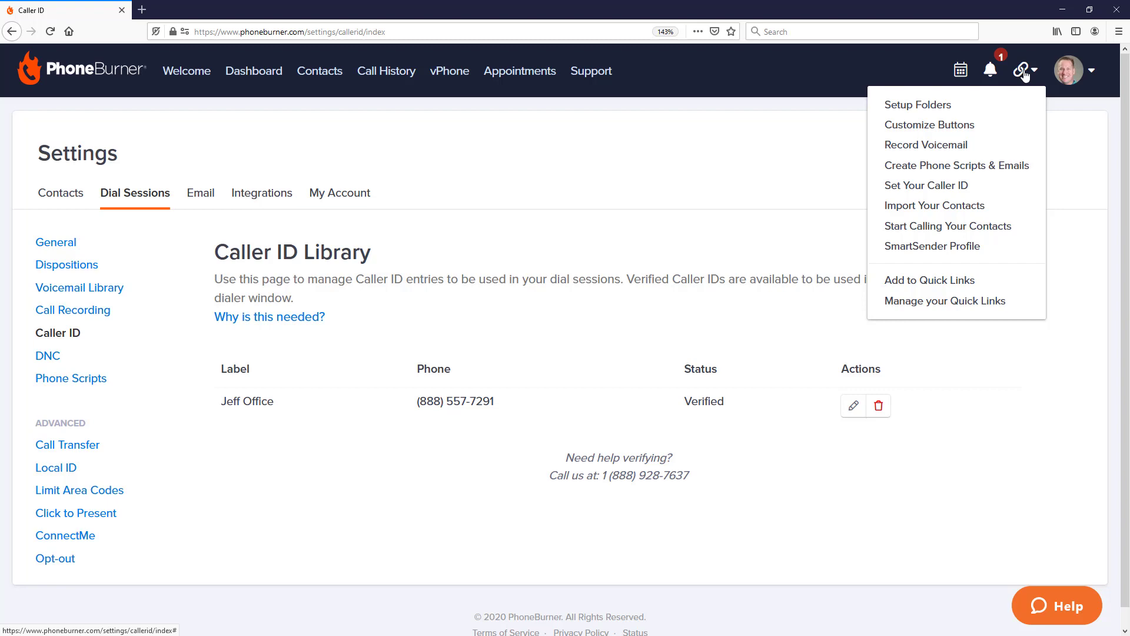
{"action": "mouse_move", "coordinate": [950, 280]}
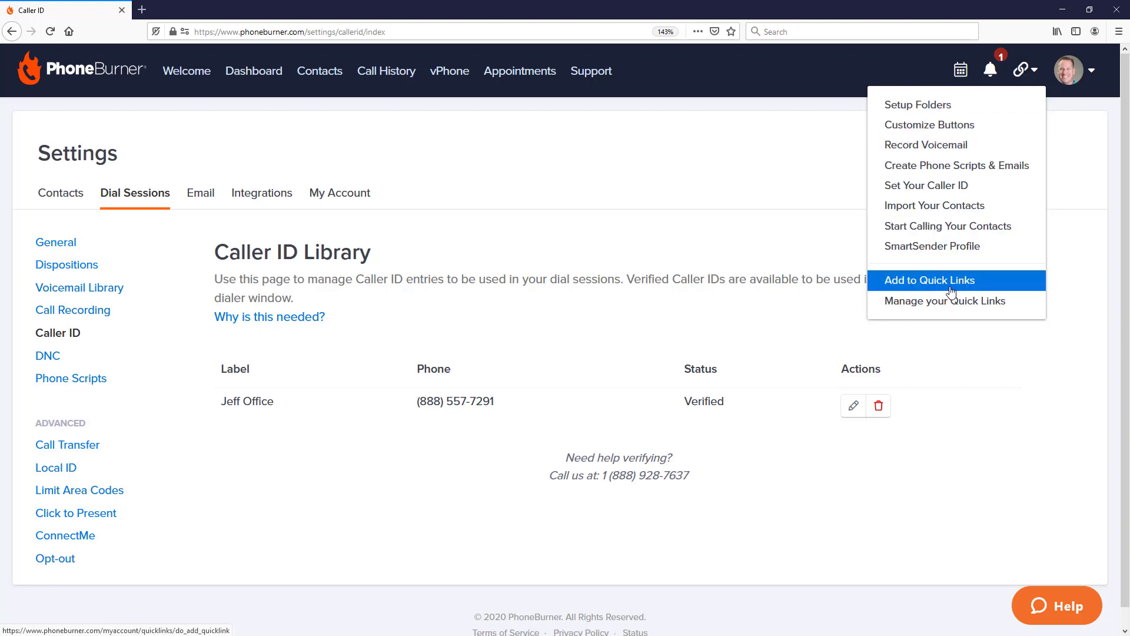
Add this page as a Quick Link titled 'caller ID config' that opens in a new tab
{"action": "left_click", "coordinate": [930, 280]}
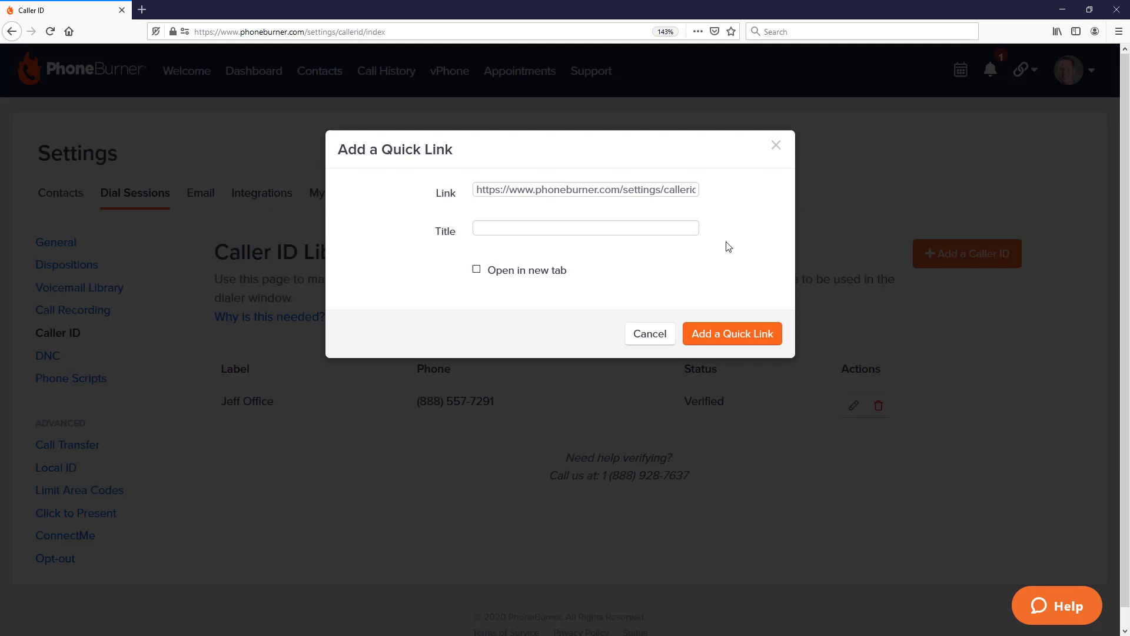
{"action": "mouse_move", "coordinate": [541, 208]}
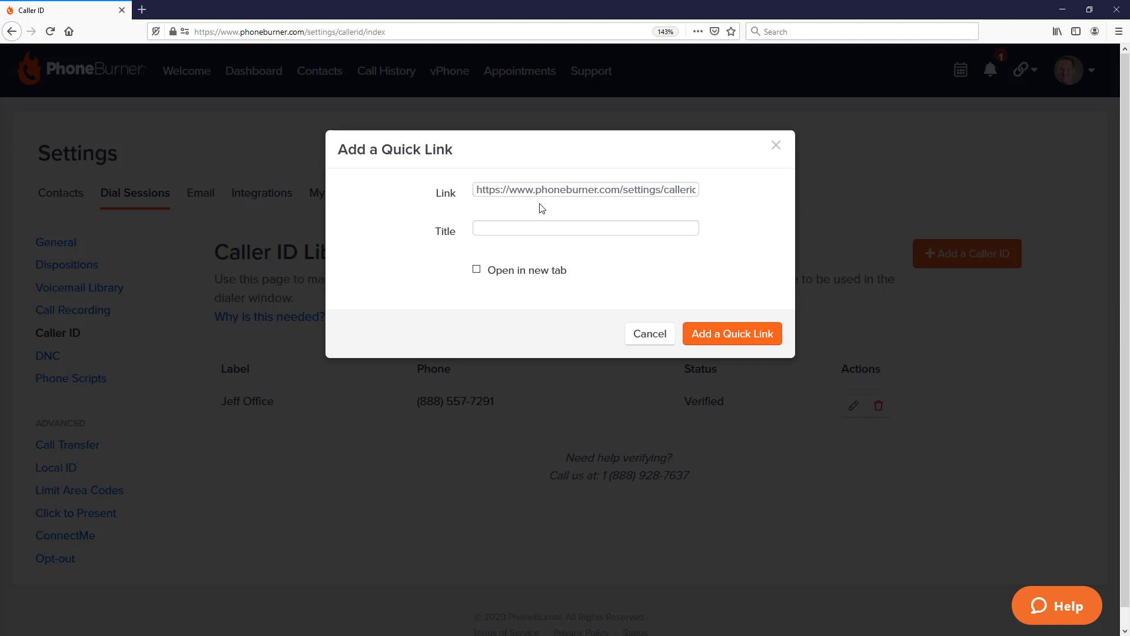
{"action": "mouse_move", "coordinate": [690, 223]}
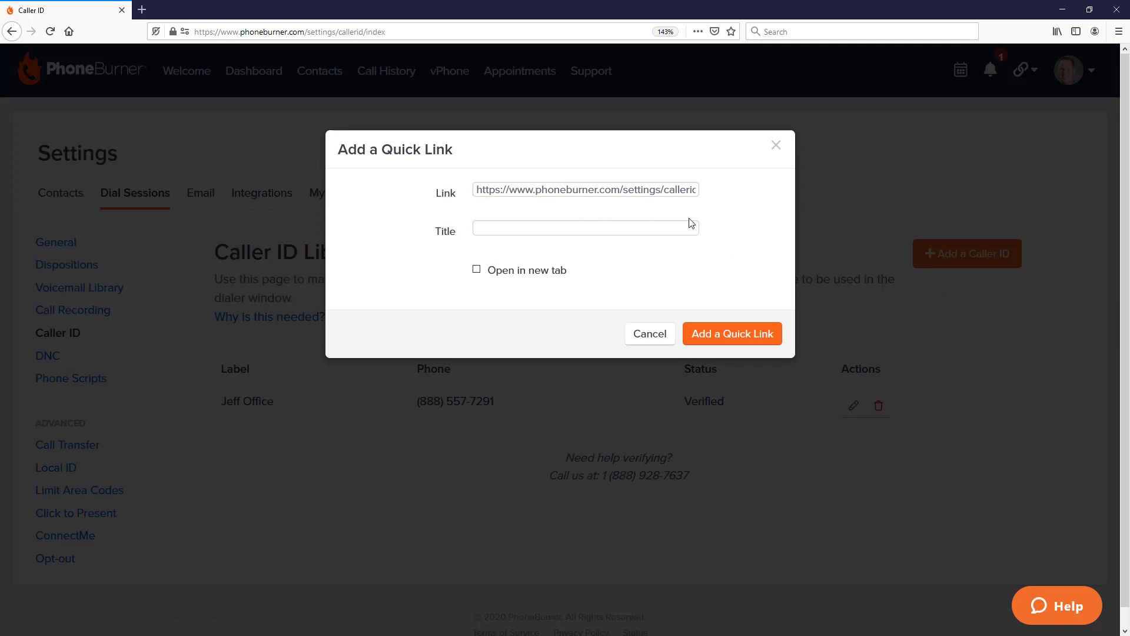
{"action": "type", "text": "caller ID config"}
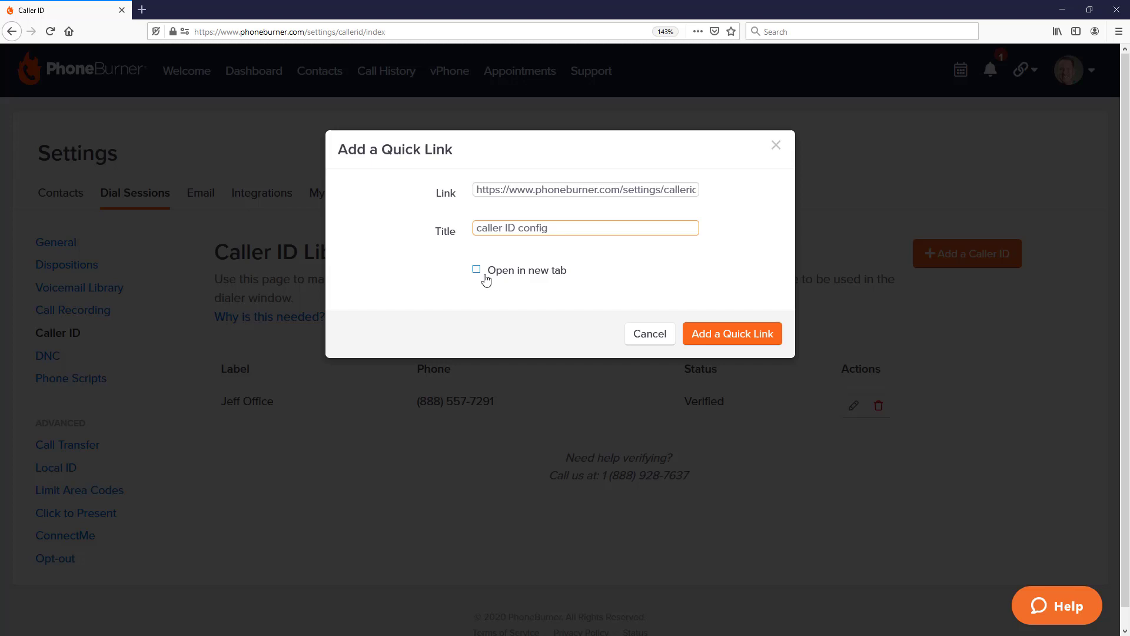
{"action": "left_click", "coordinate": [477, 268]}
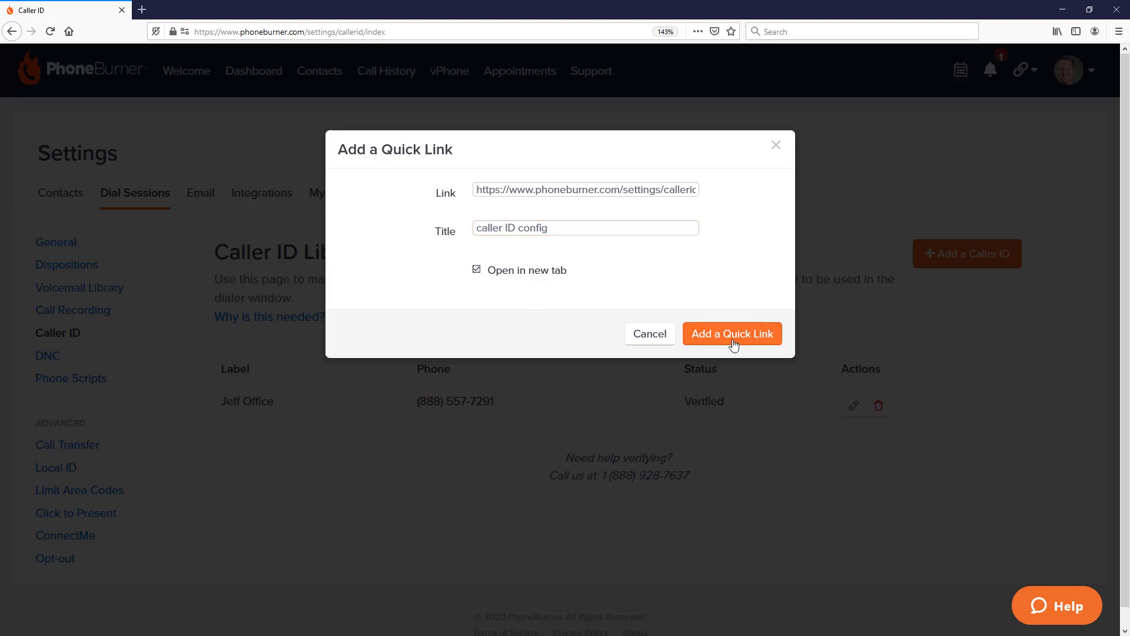
{"action": "left_click", "coordinate": [731, 334]}
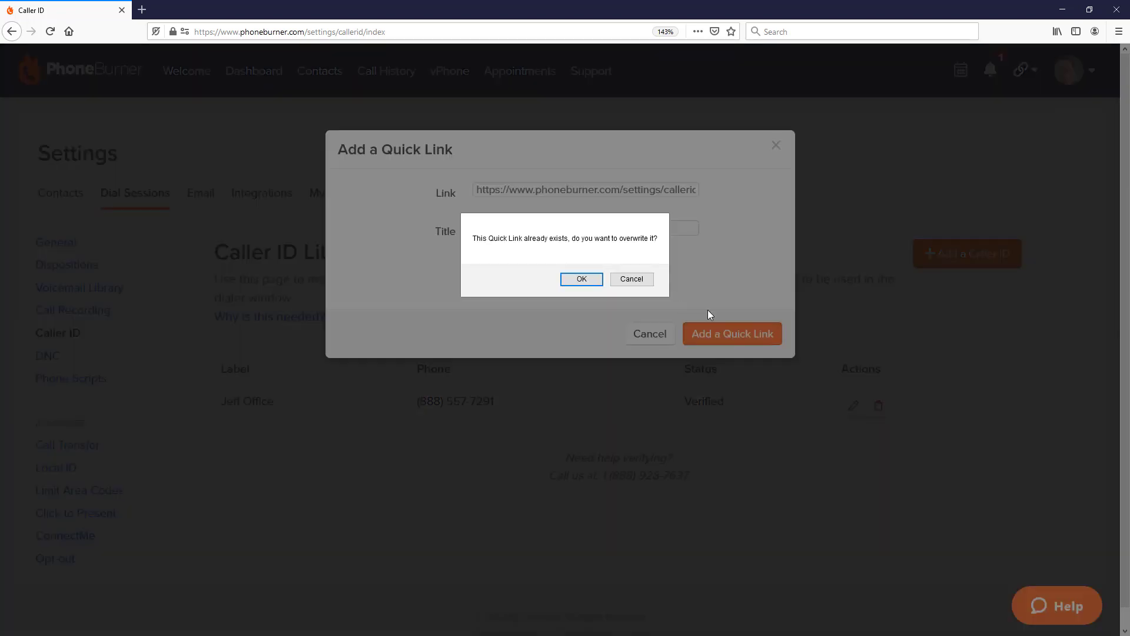
{"action": "mouse_move", "coordinate": [670, 303]}
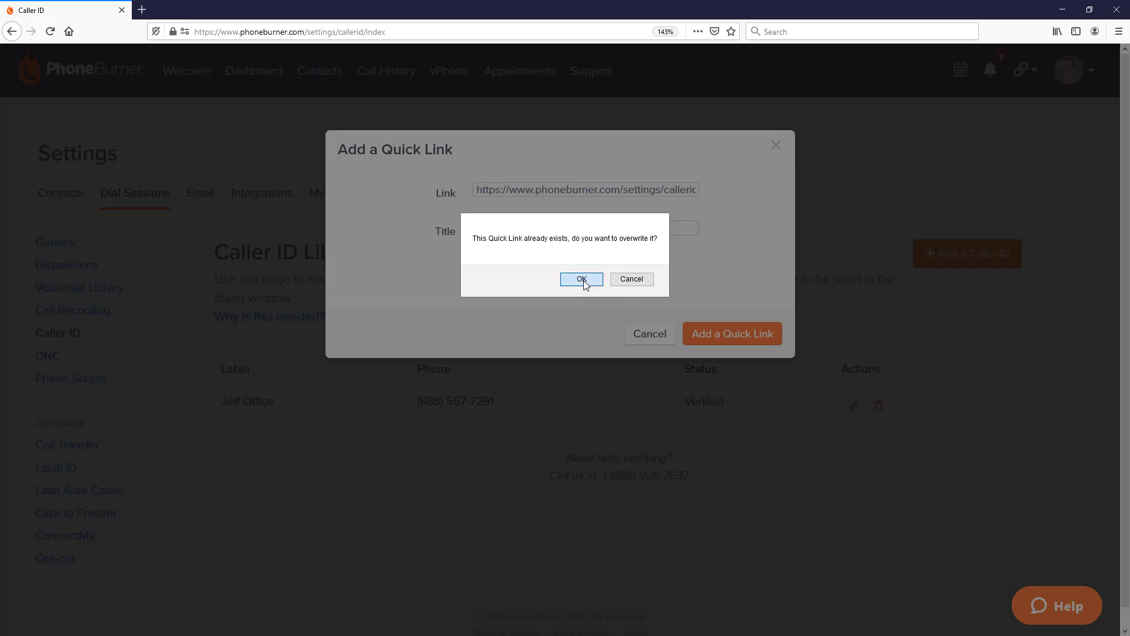
Confirm overwriting the existing Quick Link so 'caller ID config' is saved
{"action": "left_click", "coordinate": [580, 279]}
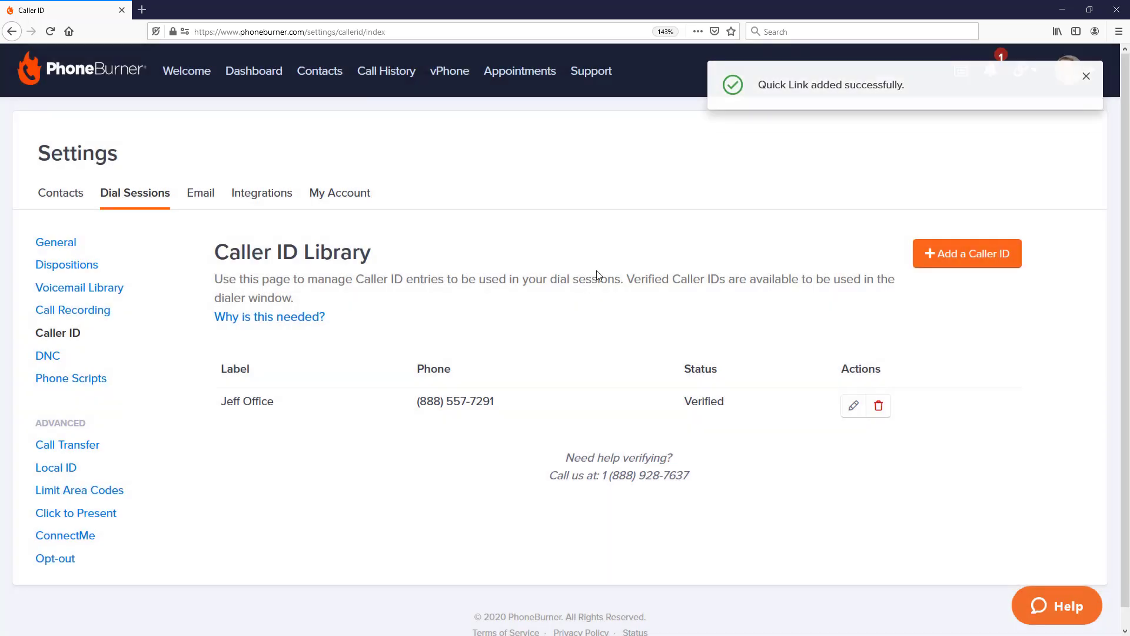
Verify 'caller ID config' appears in the Quick Links menu and go to Manage your Quick Links
{"action": "left_click", "coordinate": [49, 30]}
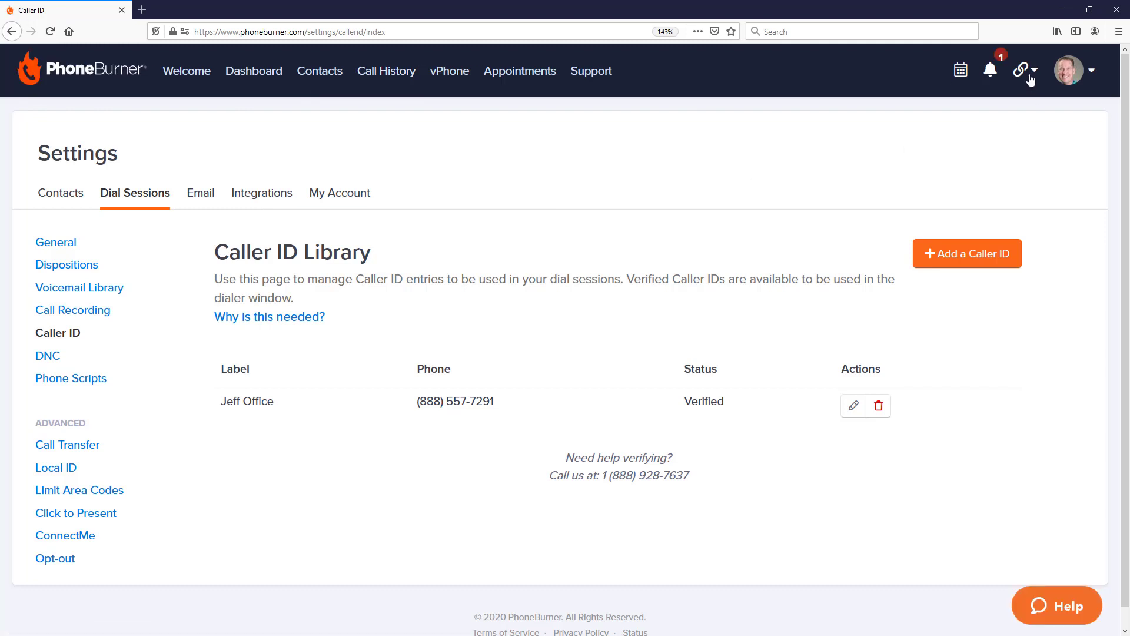
{"action": "left_click", "coordinate": [1021, 70]}
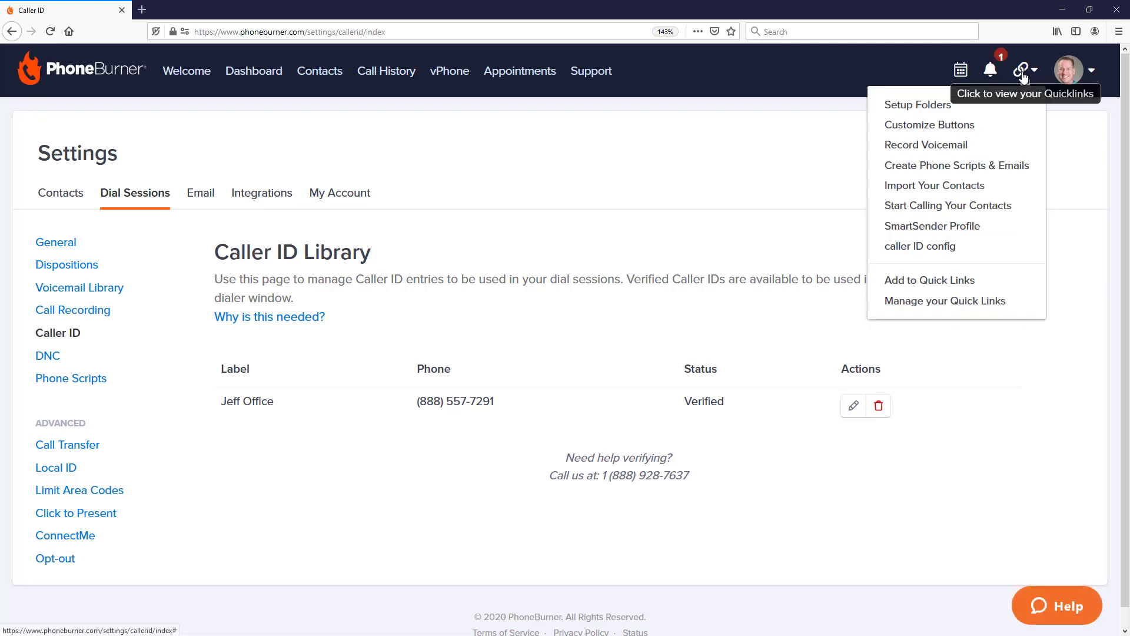
{"action": "mouse_move", "coordinate": [961, 246]}
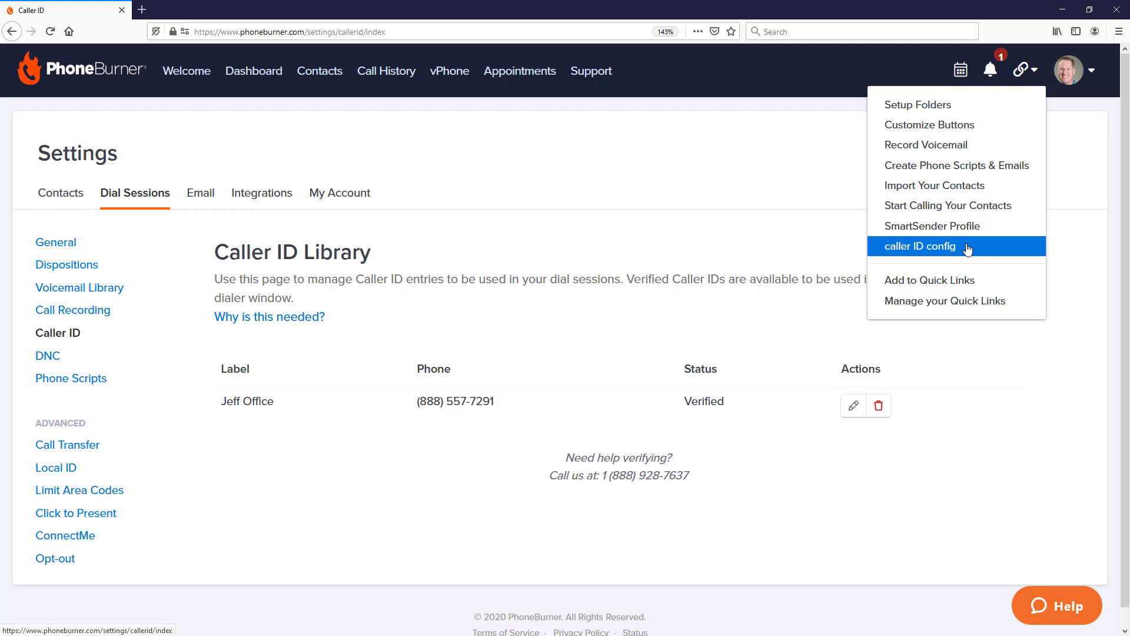
{"action": "mouse_move", "coordinate": [965, 300]}
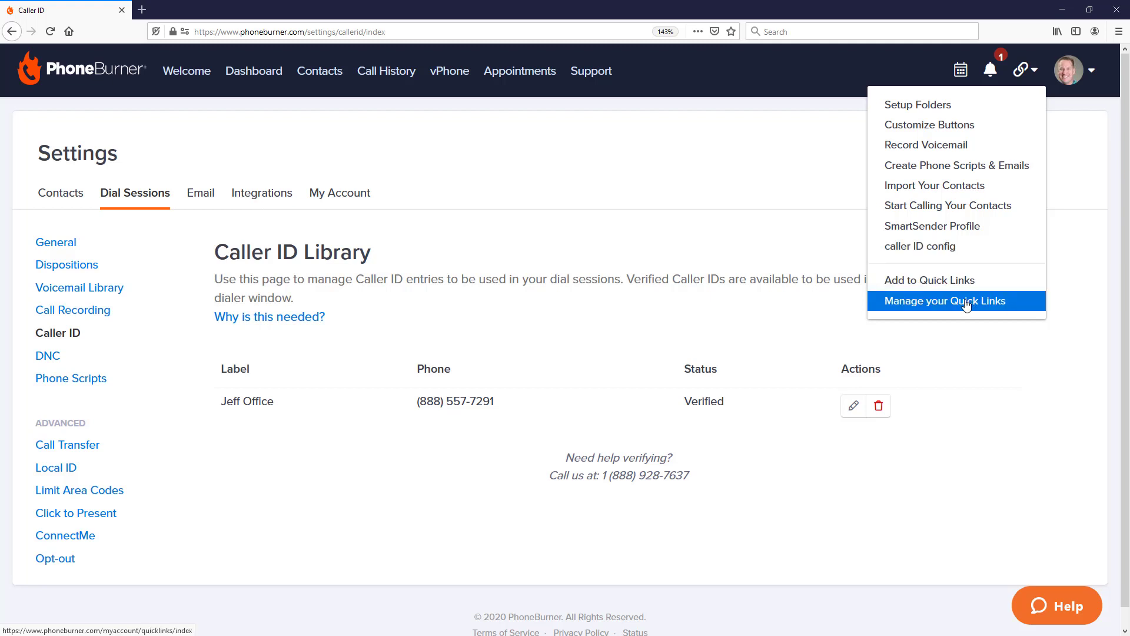
{"action": "left_click", "coordinate": [956, 300]}
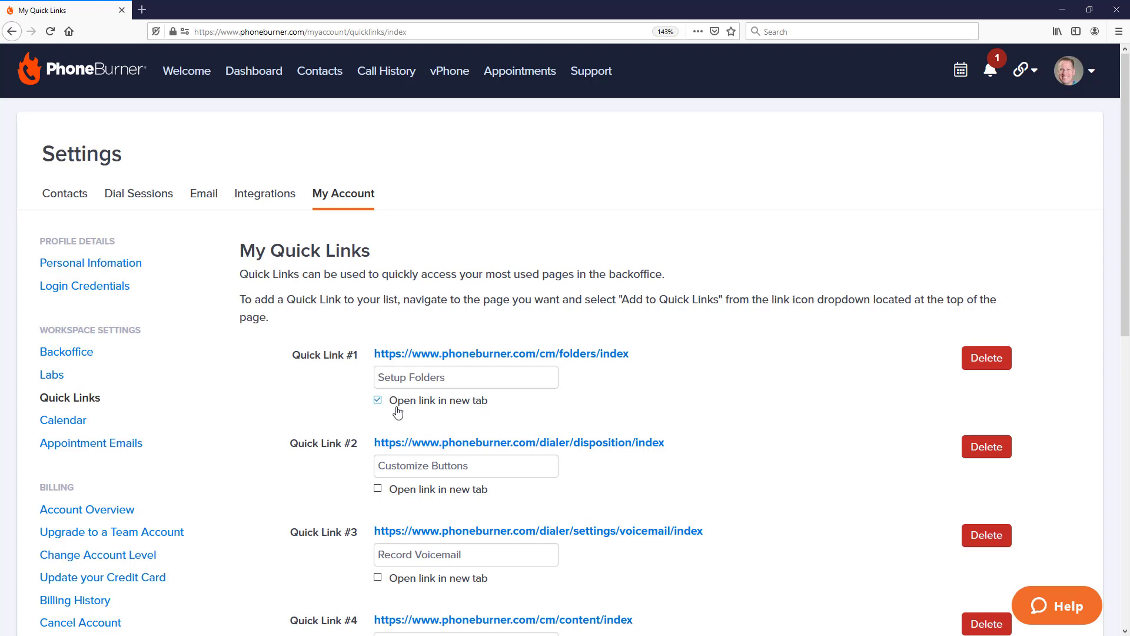
Review Quick Link #8 'caller ID config' on My Quick Links and save the list
{"action": "scroll", "scroll_direction": "down", "scroll_amount": 3}
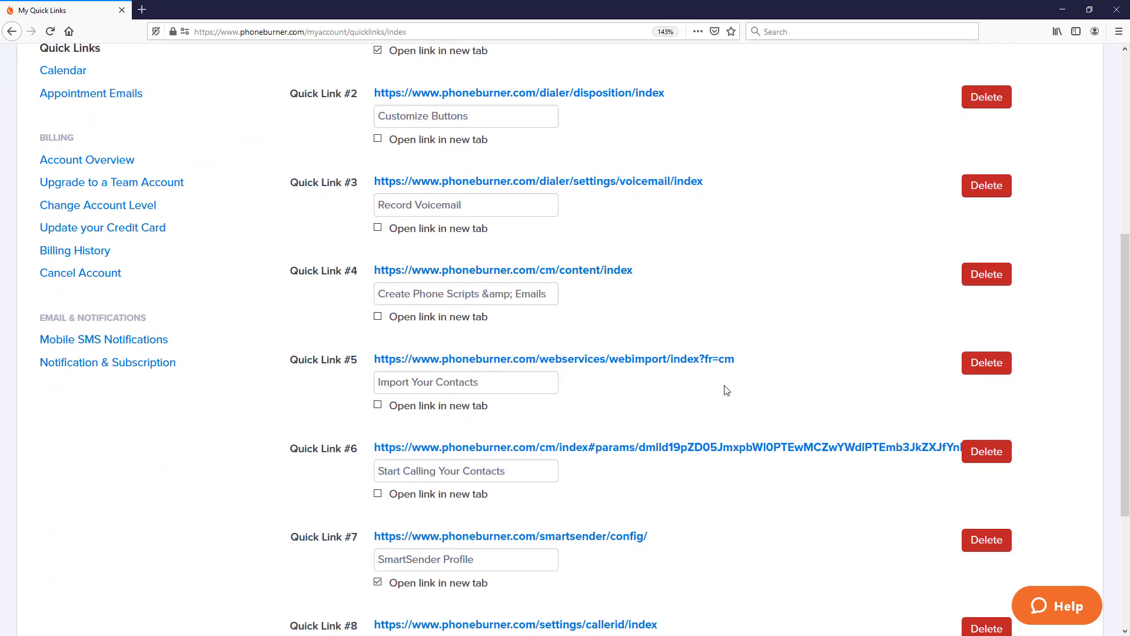
{"action": "scroll", "scroll_direction": "down", "scroll_amount": 3}
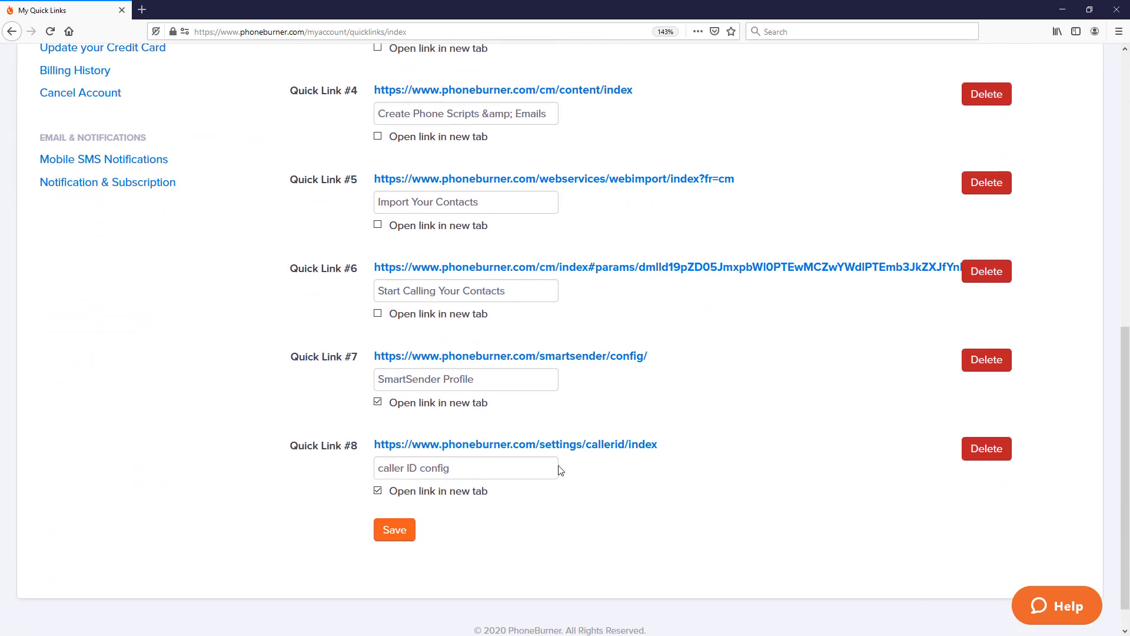
{"action": "left_click", "coordinate": [394, 529]}
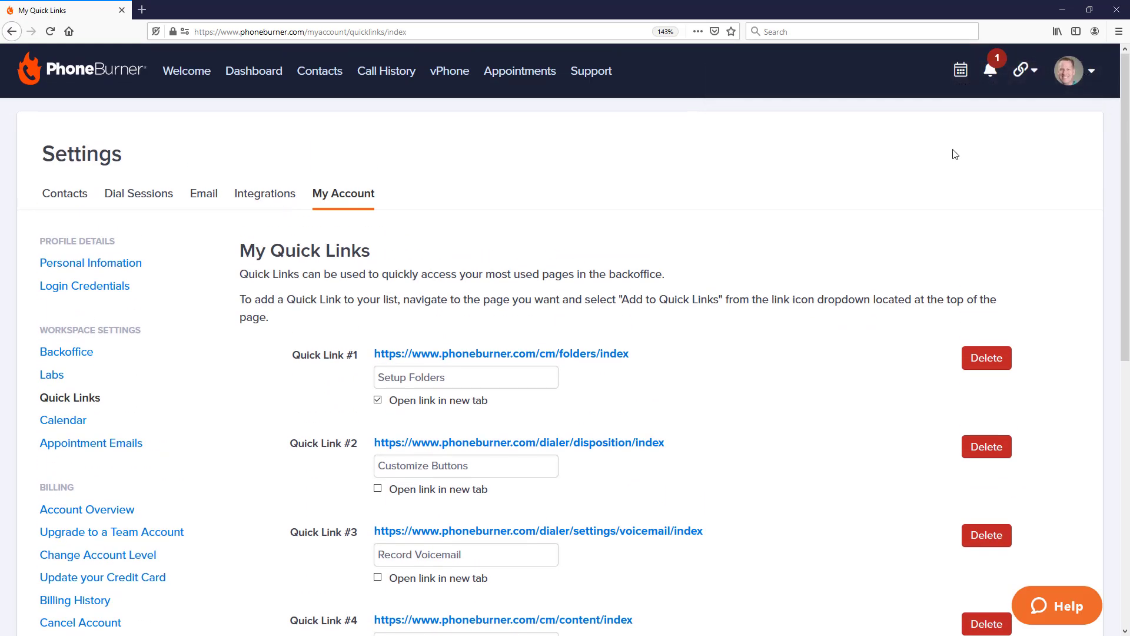
{"action": "mouse_move", "coordinate": [793, 185]}
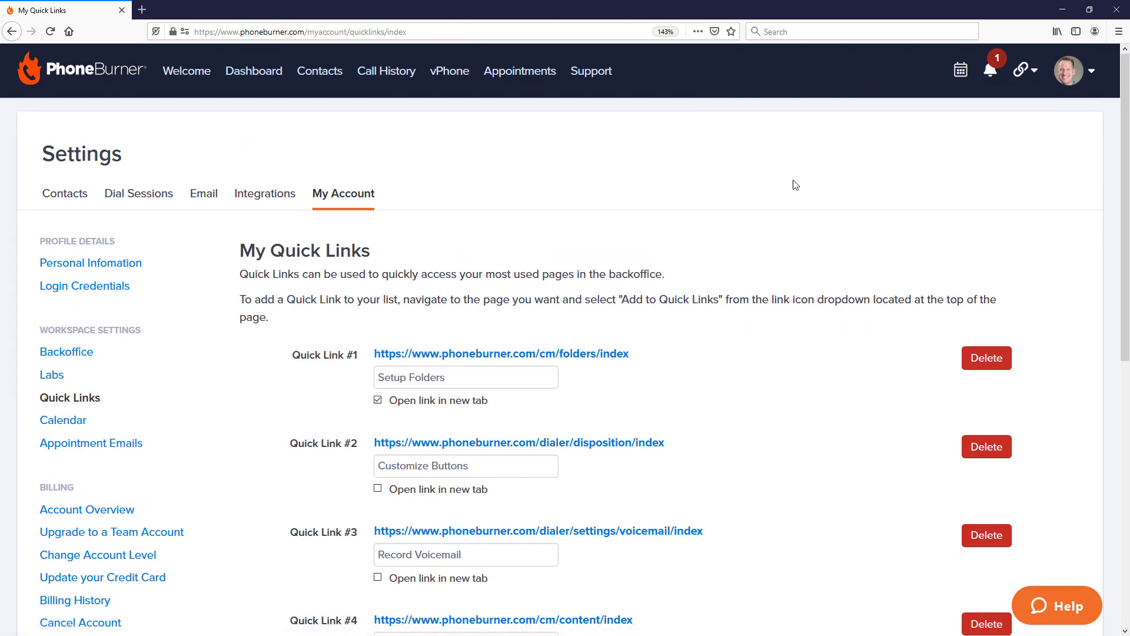